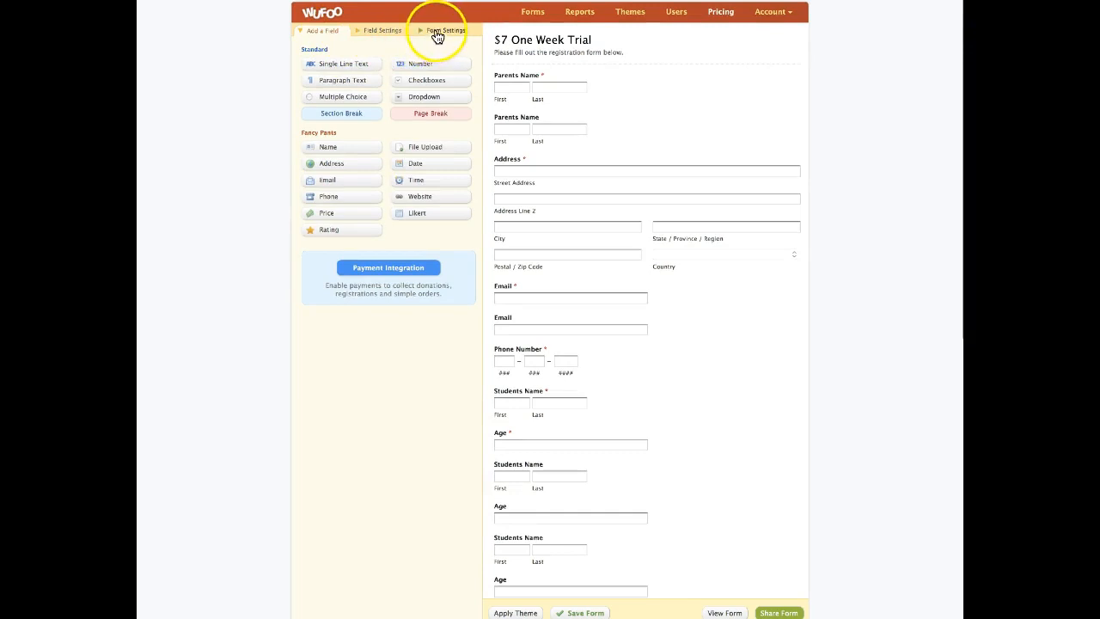
Go to the Form Settings of the $7 One Week Trial form
left_click(440, 31)
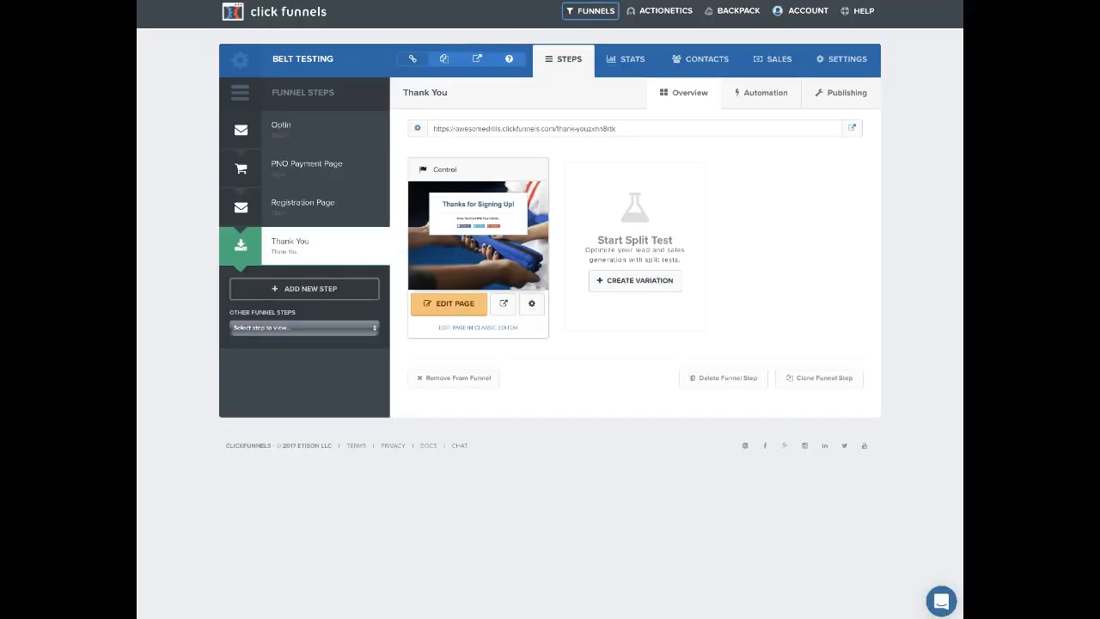
mouse_move(296, 248)
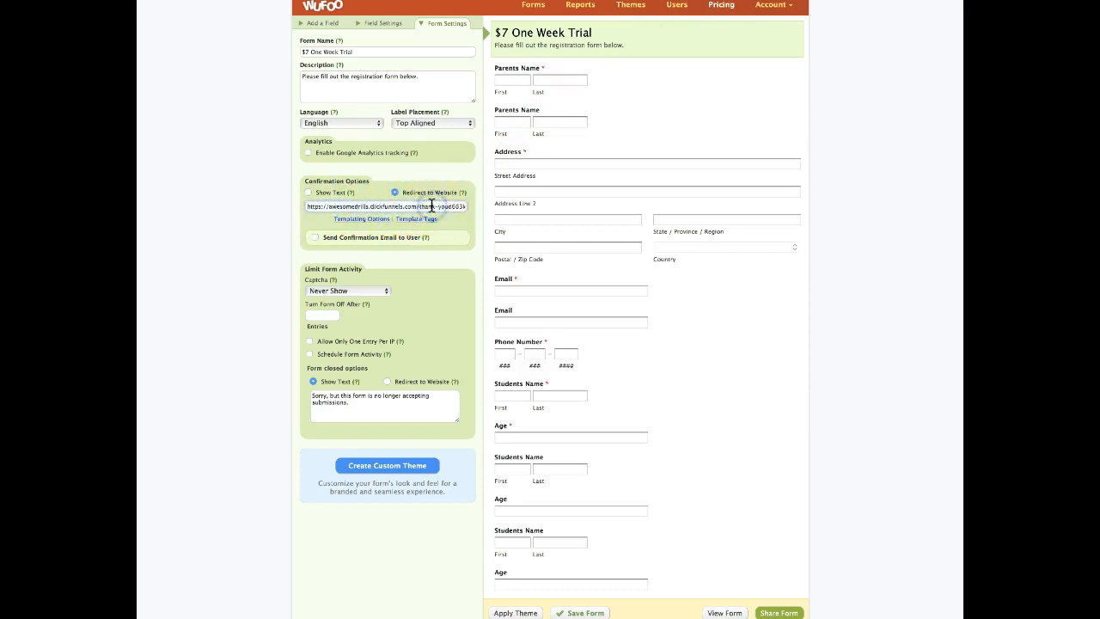
Review the Confirmation Options redirecting to the ClickFunnels thank-you URL
scroll("down", 3)
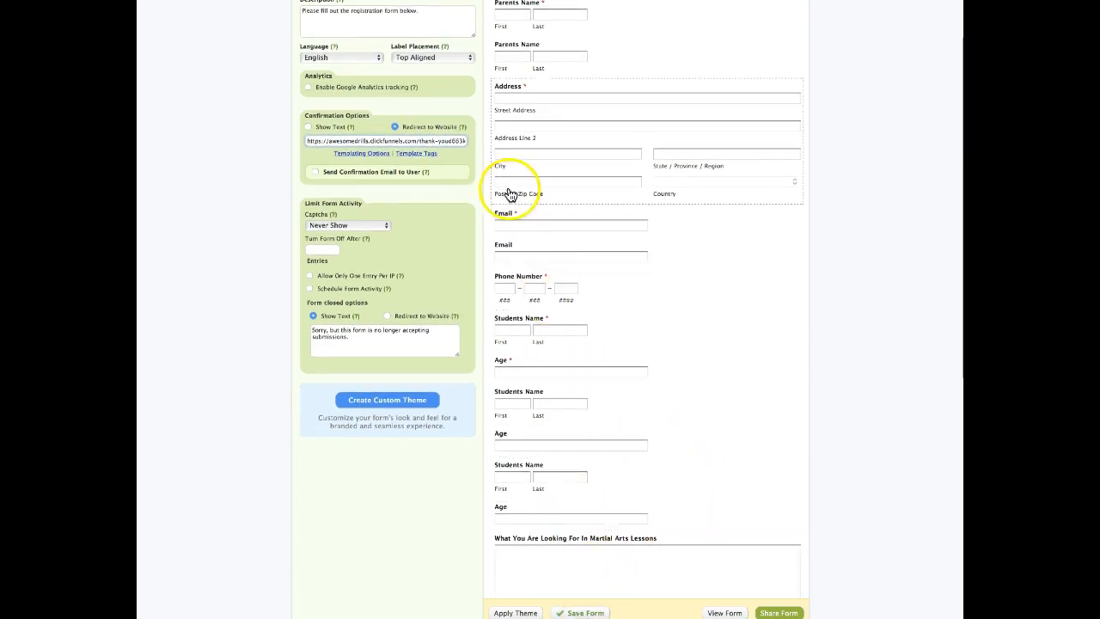
scroll("up", 3)
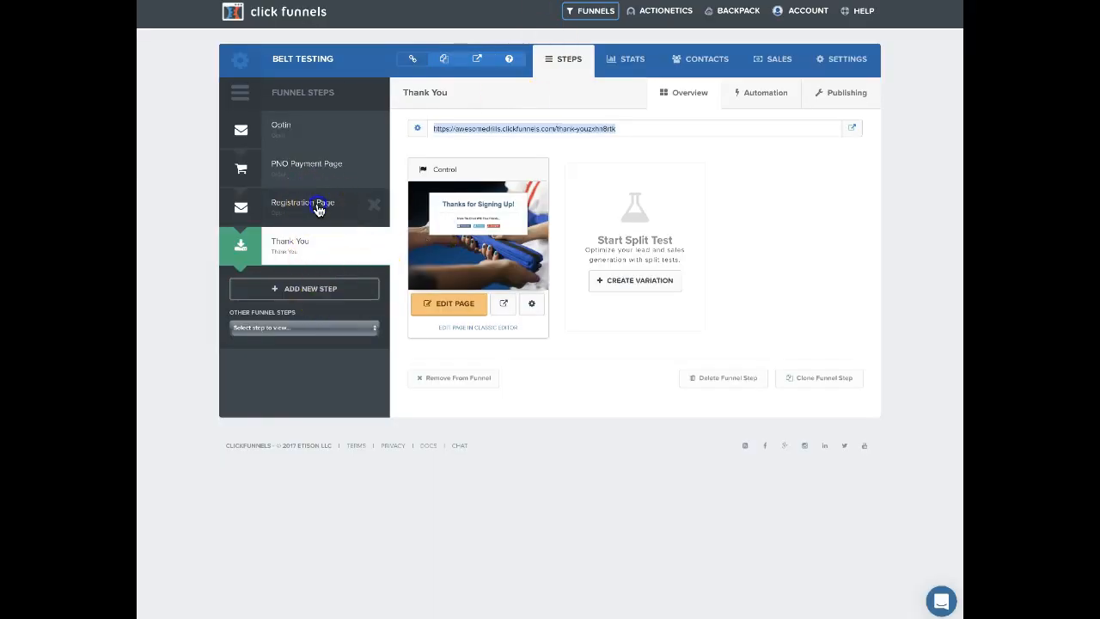
Select the Optin step of the Belt Testing funnel to get its page URL
left_click(302, 206)
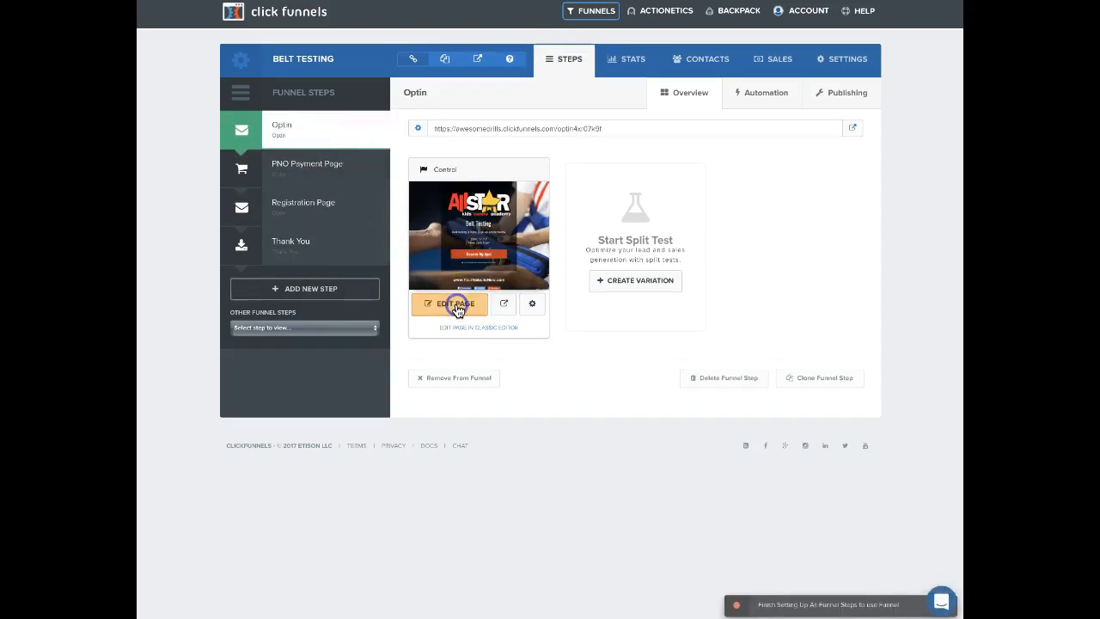
left_click(450, 302)
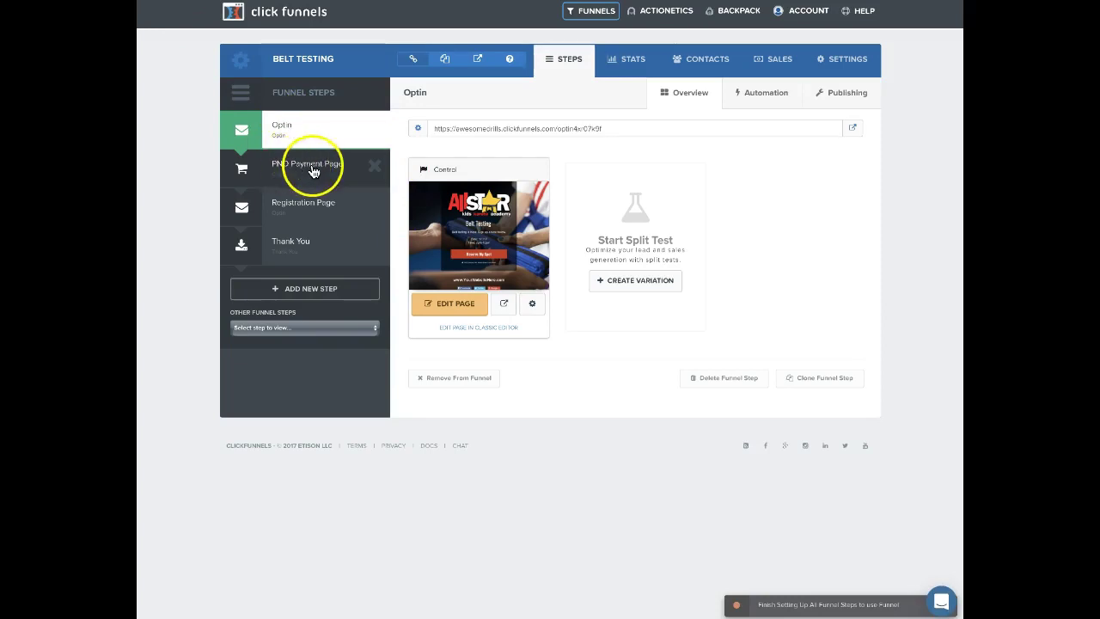
mouse_move(302, 248)
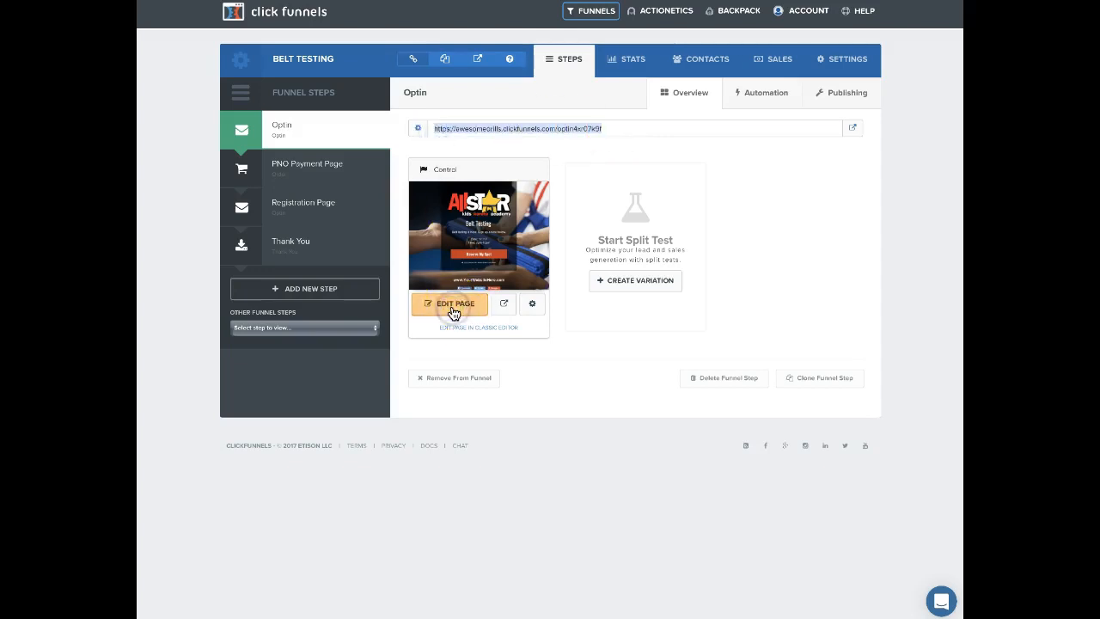
Edit the Optin page and select its Facebook, Twitter and Google+ share buttons row
left_click(450, 302)
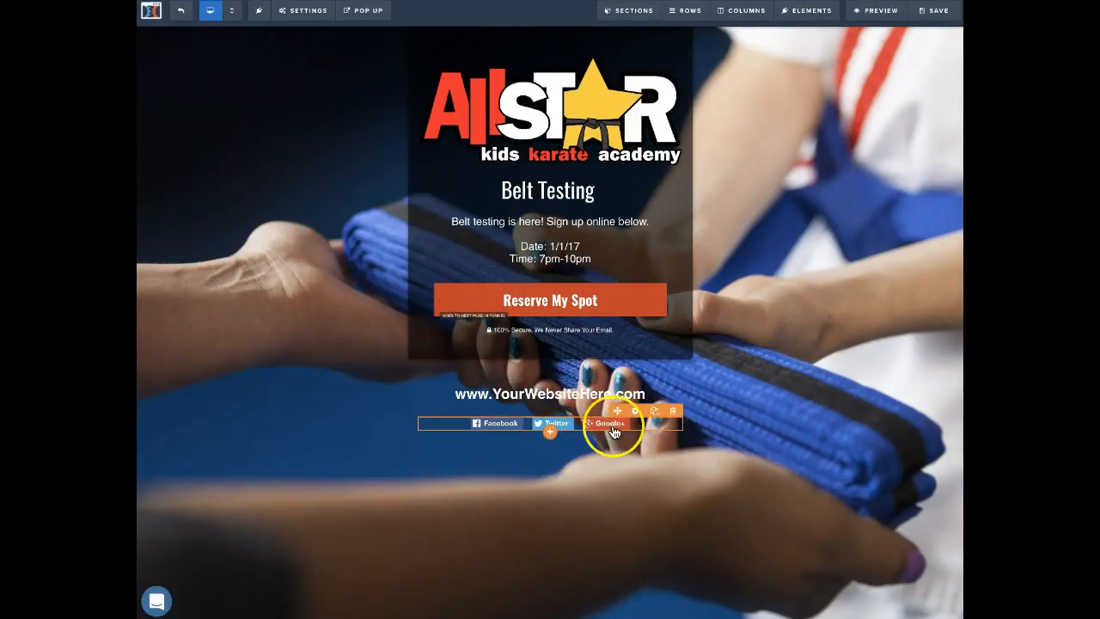
left_click(619, 409)
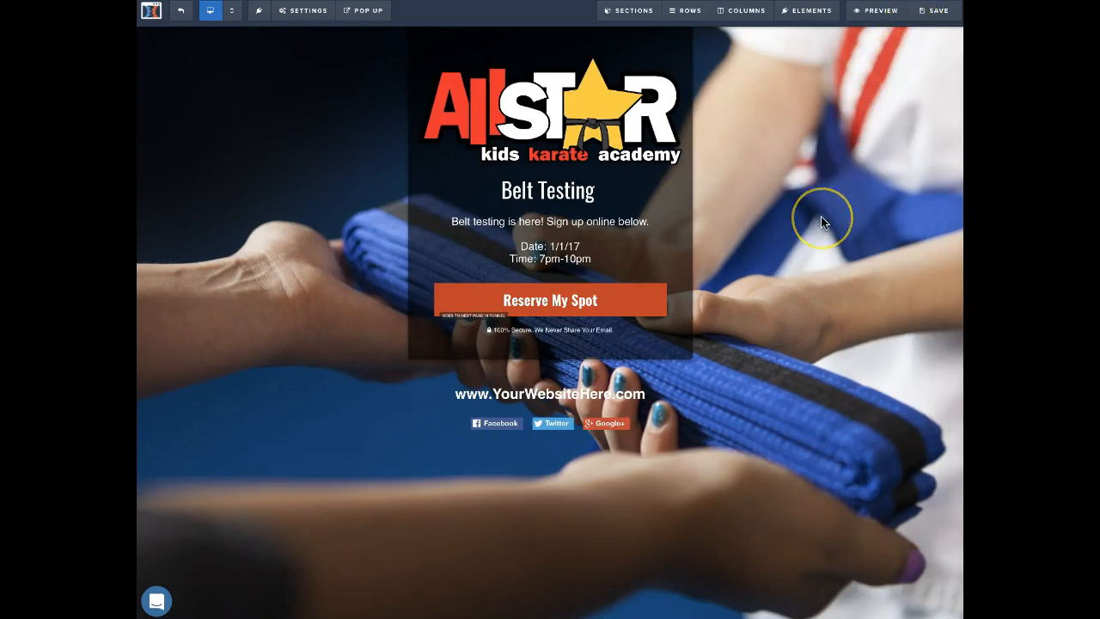
mouse_move(753, 227)
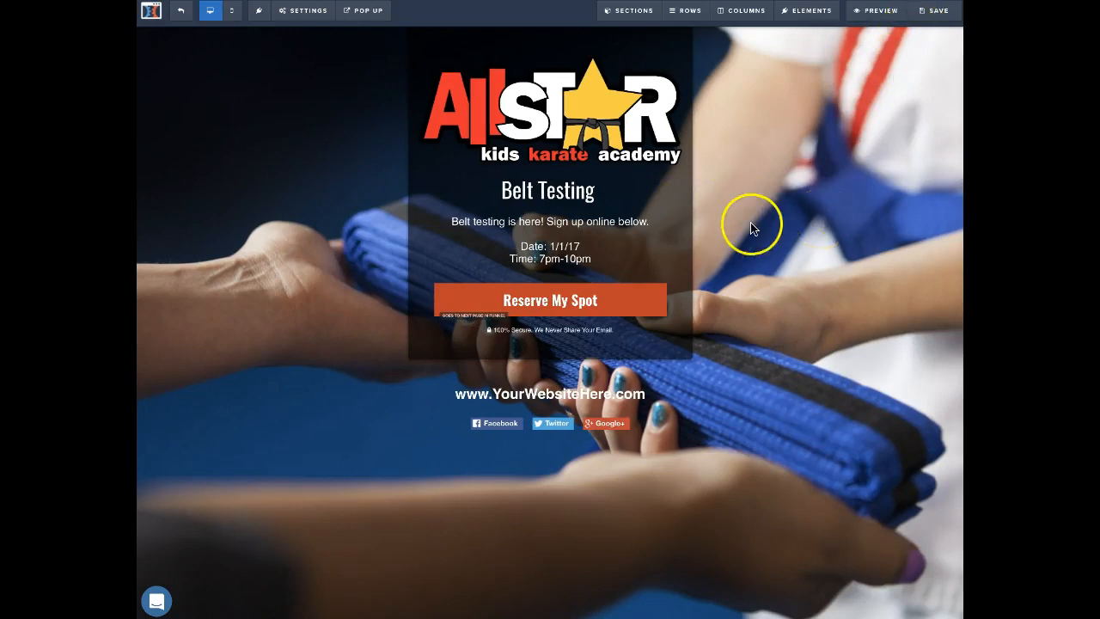
mouse_move(753, 223)
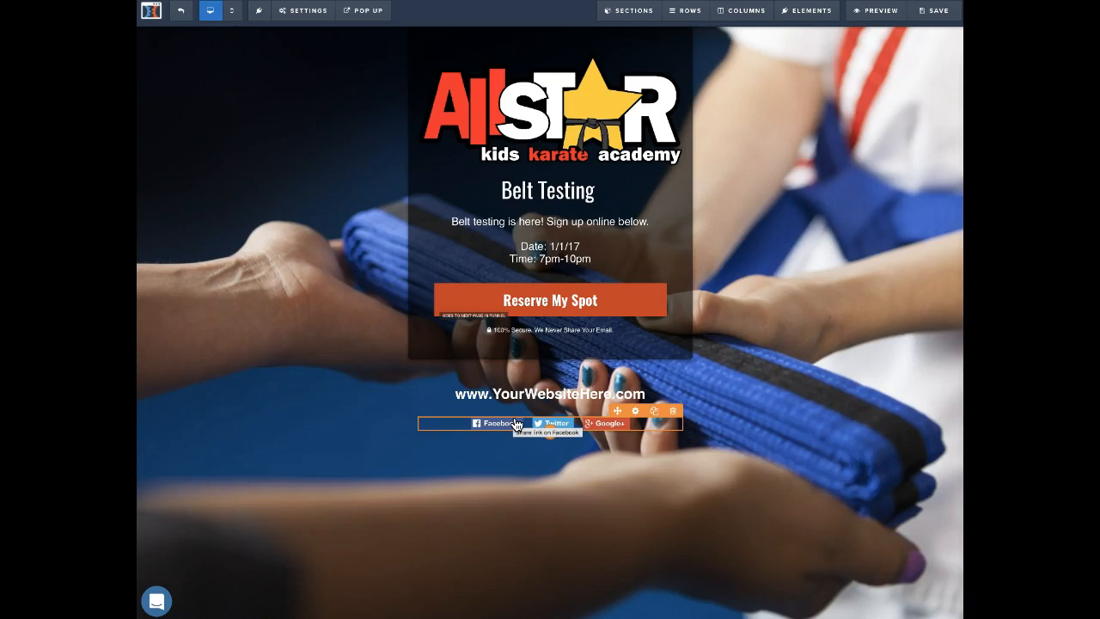
mouse_move(671, 571)
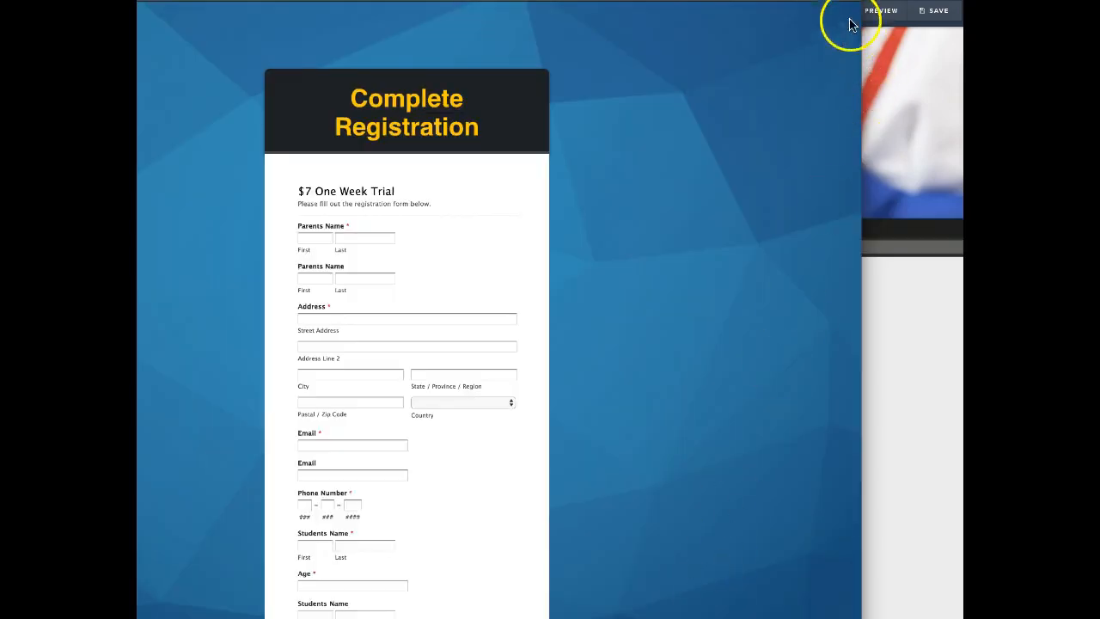
Launch a new incognito window from Chrome's three-dot menu
left_click(877, 11)
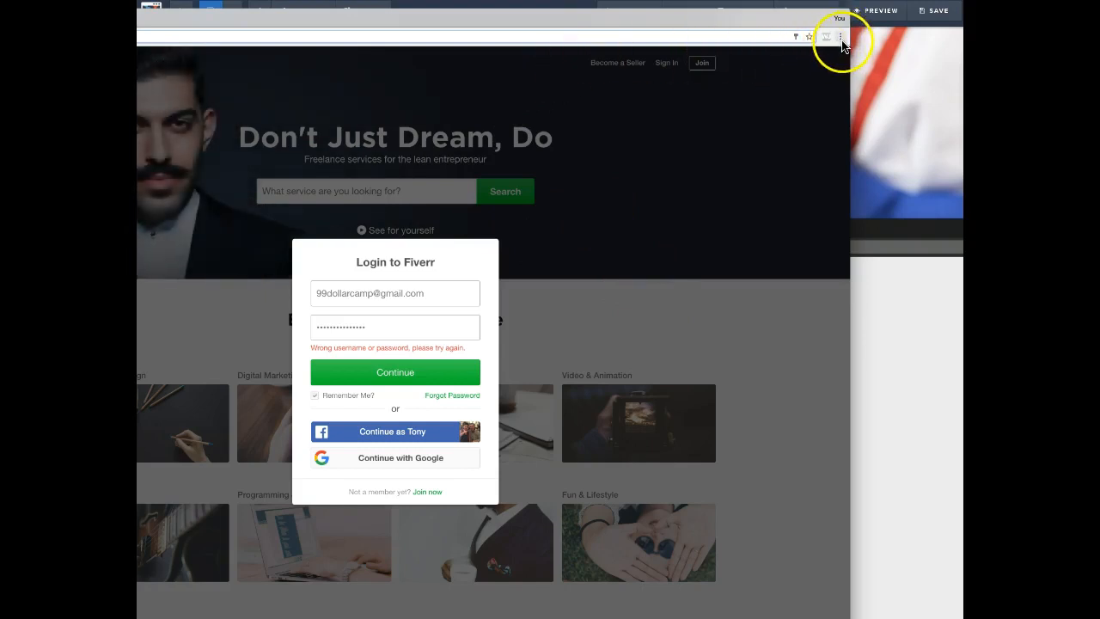
left_click(839, 36)
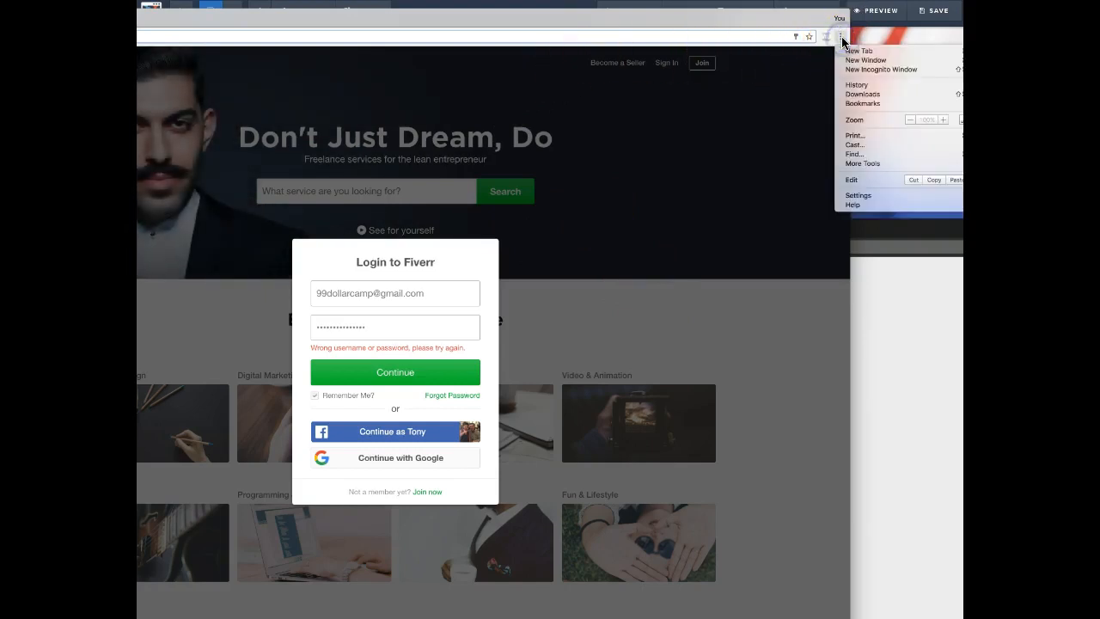
mouse_move(880, 69)
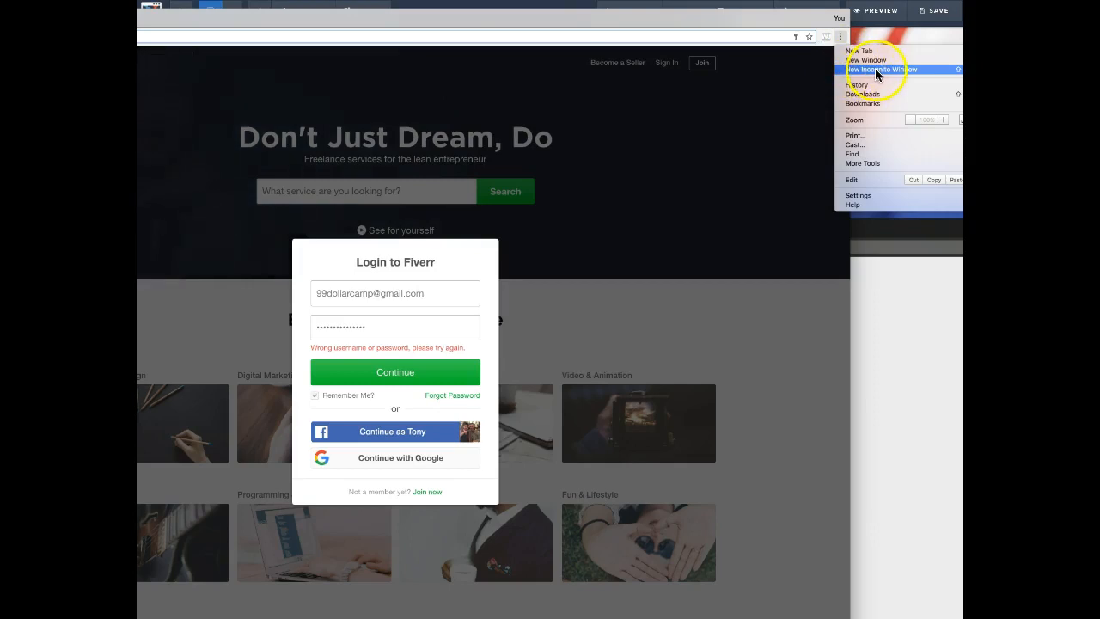
left_click(870, 72)
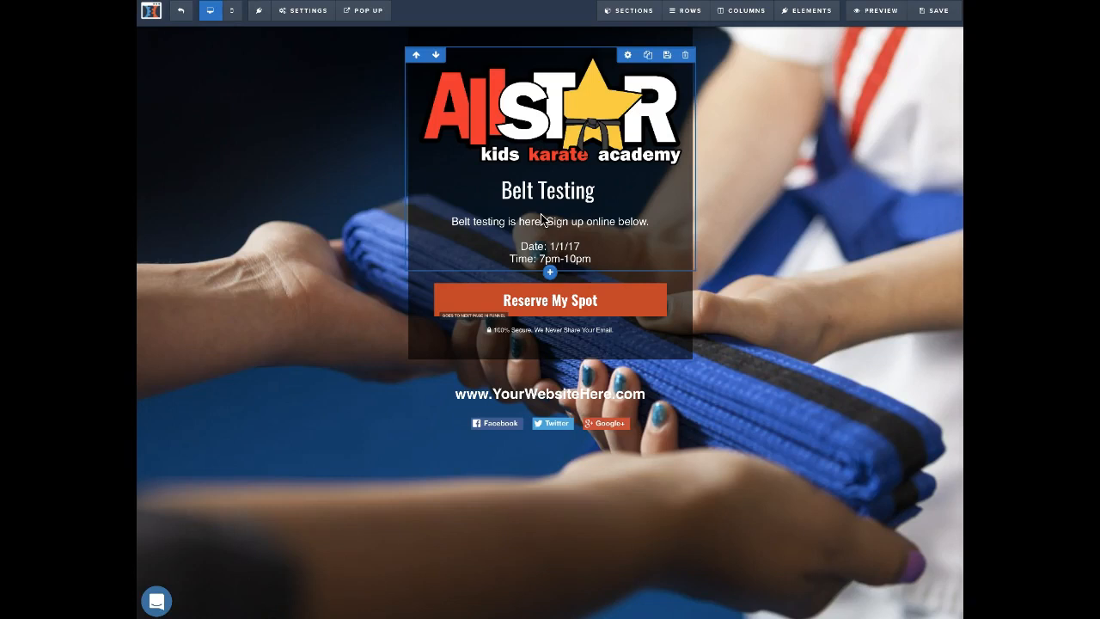
left_click(333, 213)
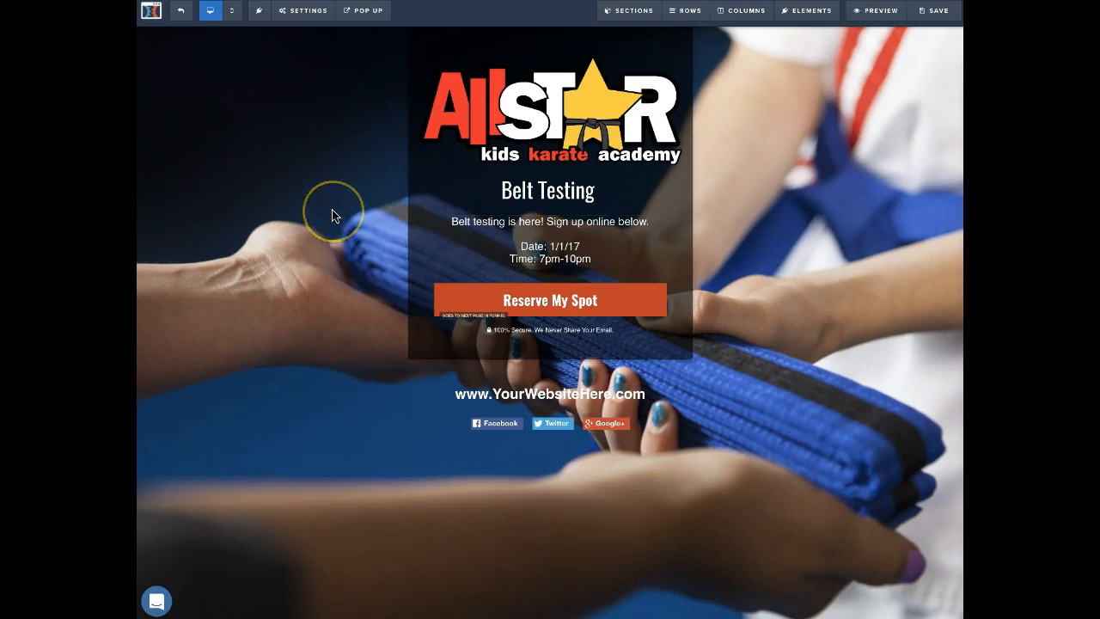